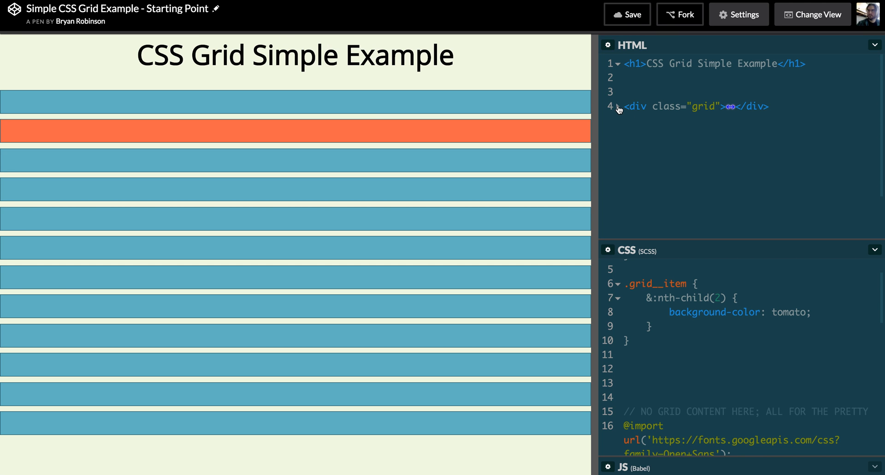
# - Unfold the grid div in the HTML to reveal its grid__item children
pyautogui.click(619, 109)
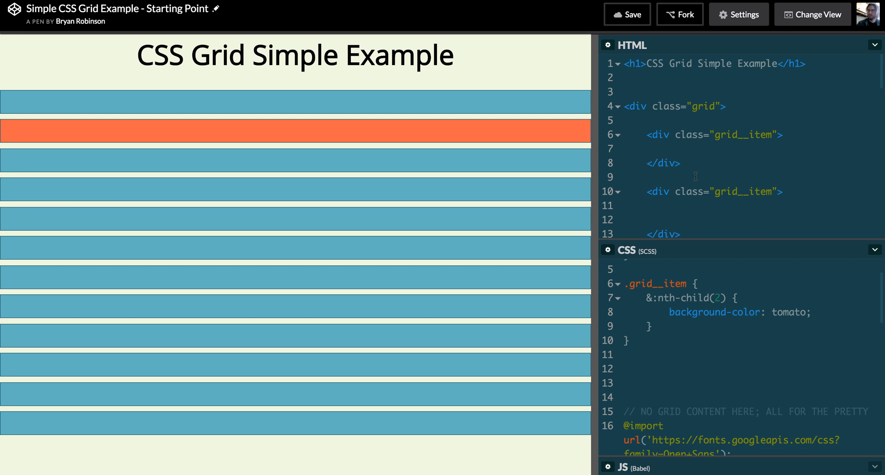
pyautogui.scroll(-3)
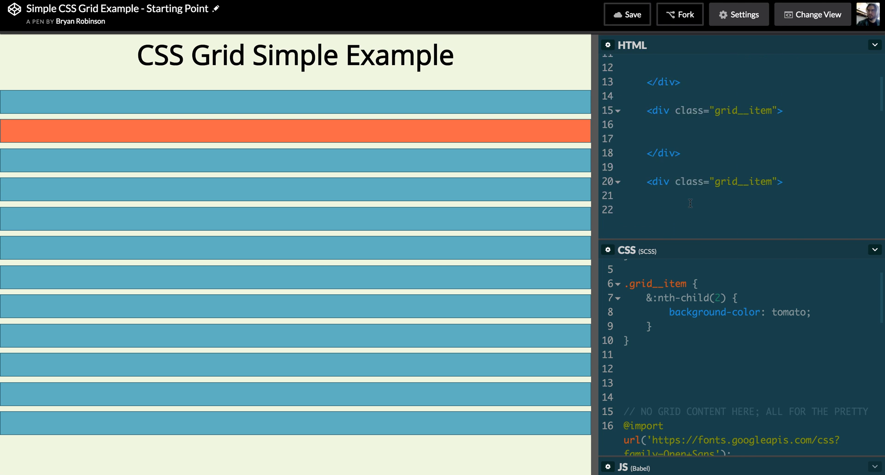
pyautogui.scroll(-3)
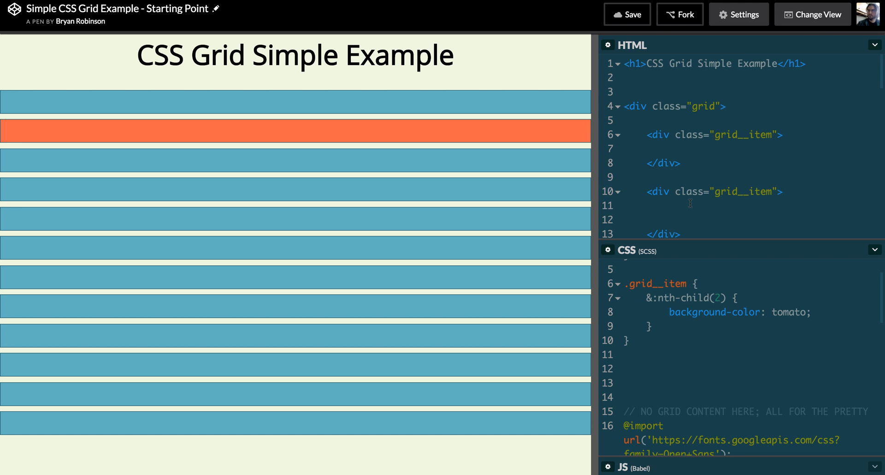
# - Collapse the HTML panel so the CSS editor shows the empty .grid rule and item styles
pyautogui.click(872, 45)
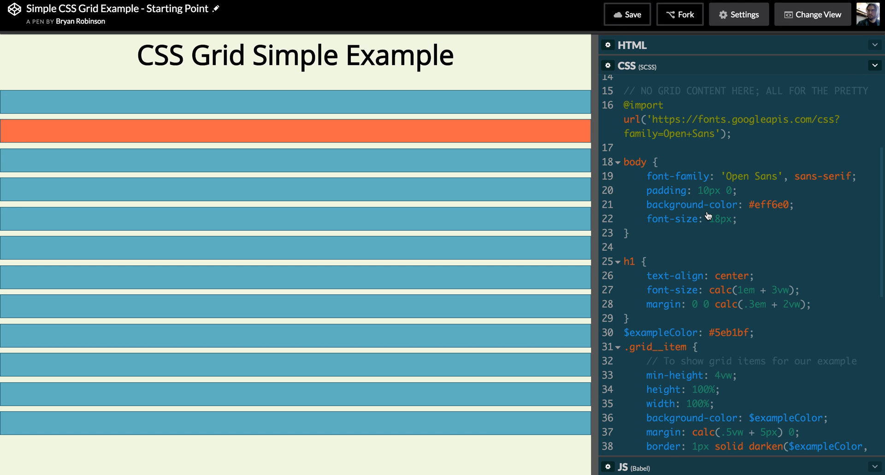
pyautogui.scroll(-3)
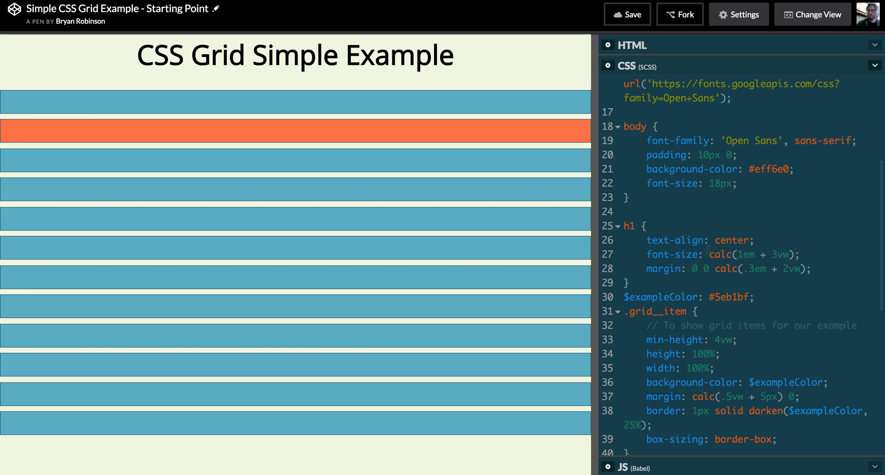
pyautogui.scroll(-3)
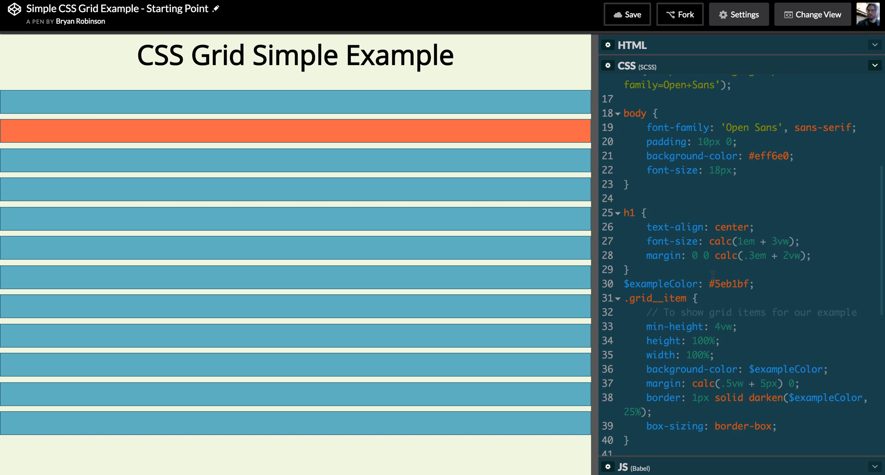
pyautogui.scroll(-3)
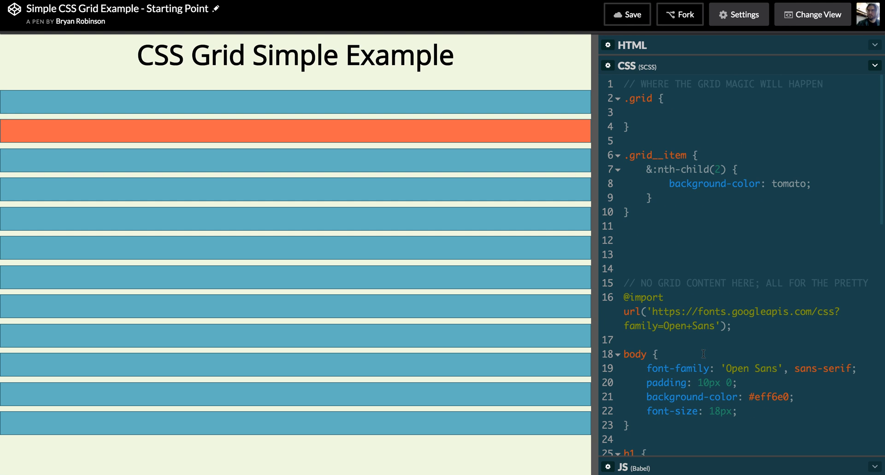
pyautogui.moveTo(687, 229)
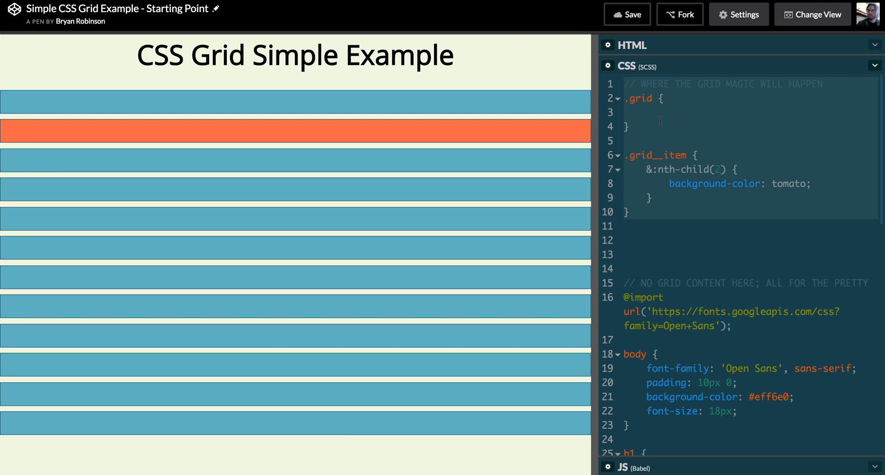
# - Add display: block; inside the .grid rule
pyautogui.click(641, 113)
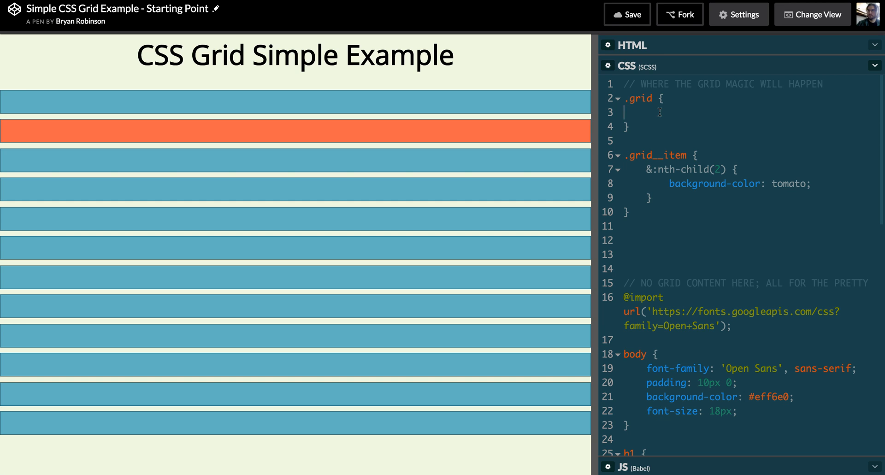
pyautogui.write('display')
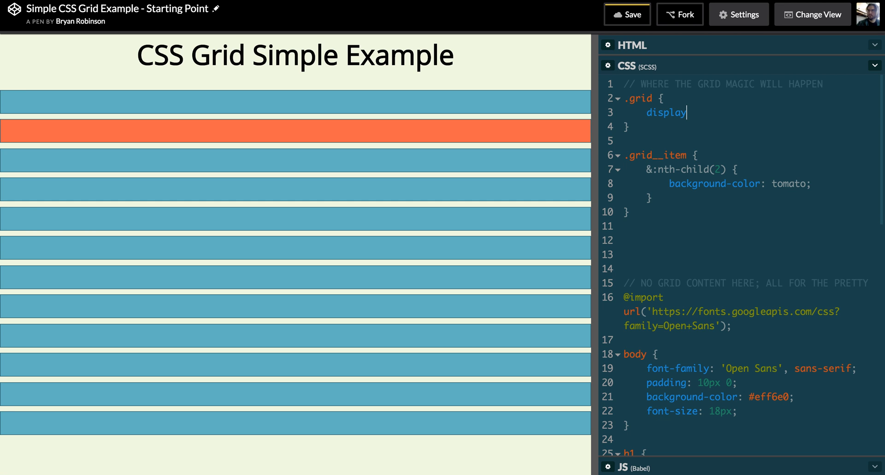
pyautogui.write(': block')
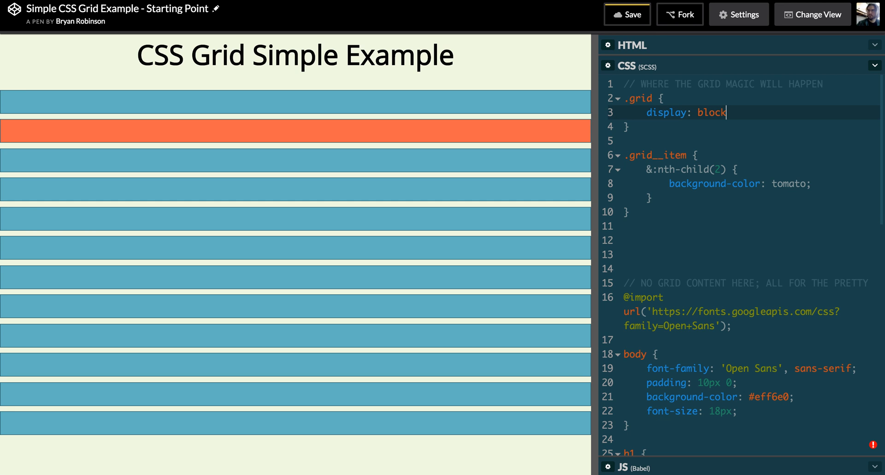
pyautogui.write(';')
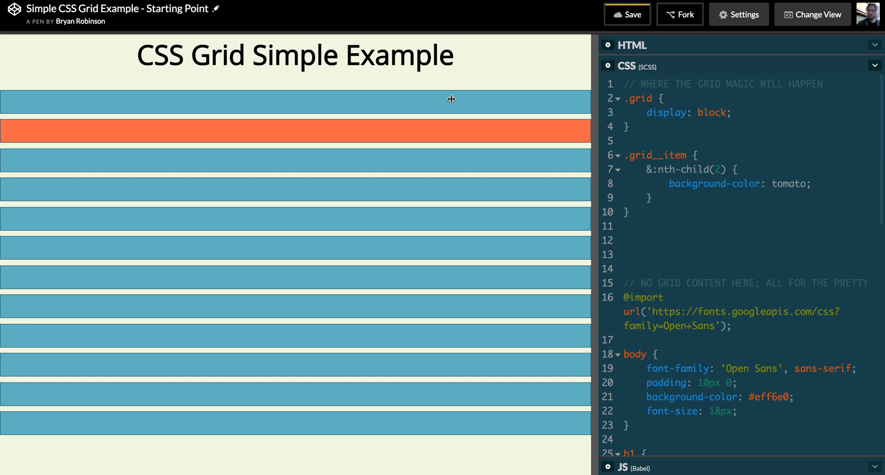
# - Replace the display value with inline, then flex, putting the items in one row
pyautogui.click(729, 113)
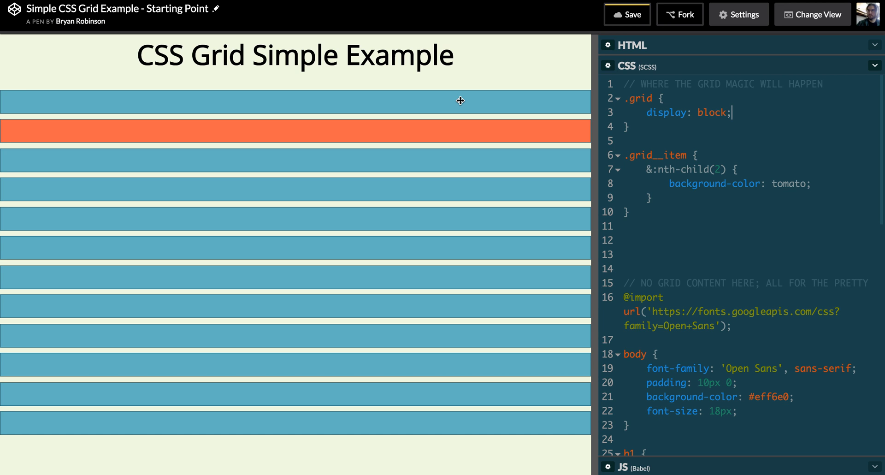
pyautogui.press('Backspace')
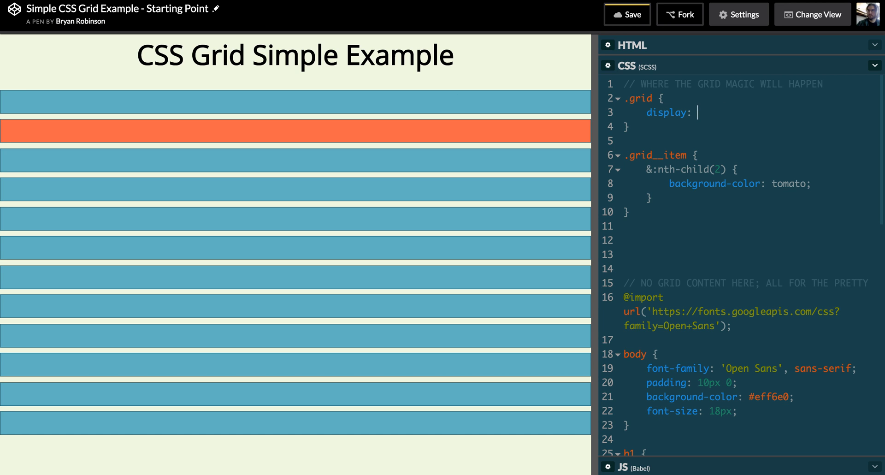
pyautogui.write('inline;')
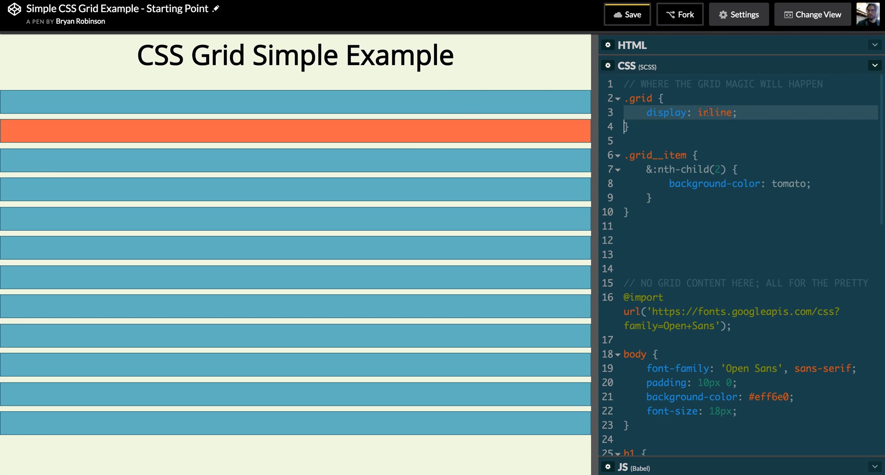
pyautogui.write('flex')
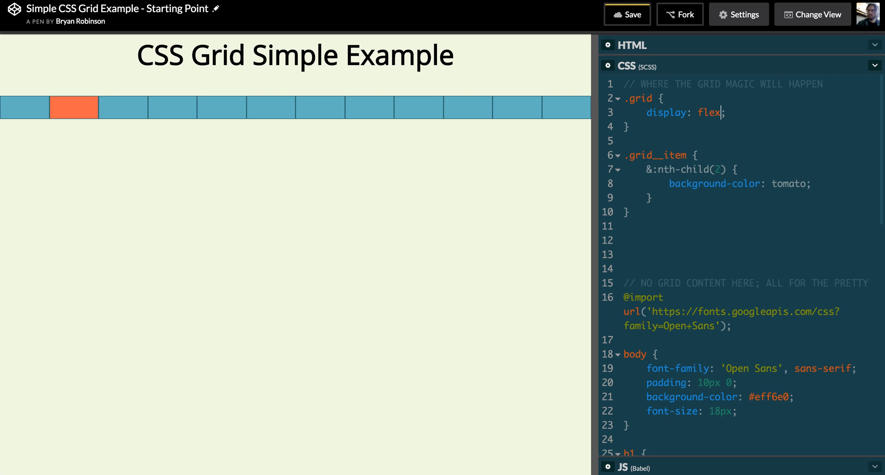
pyautogui.moveTo(390, 151)
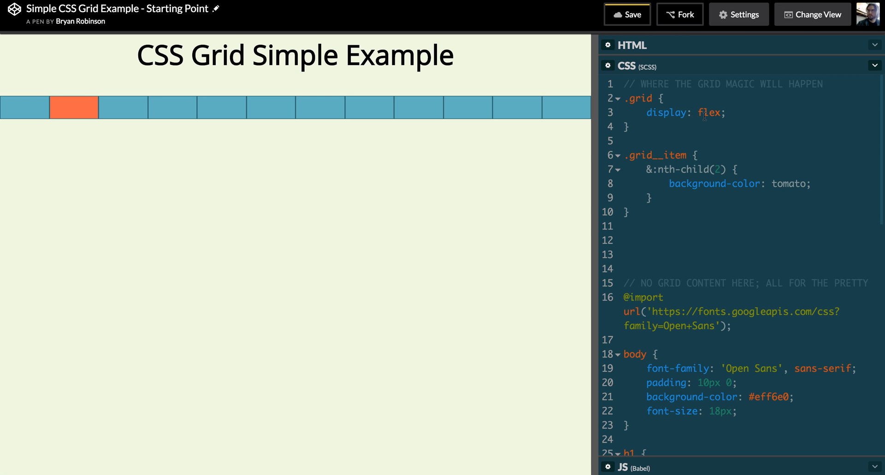
# - Change .grid's display value from flex to grid
pyautogui.write('gi')
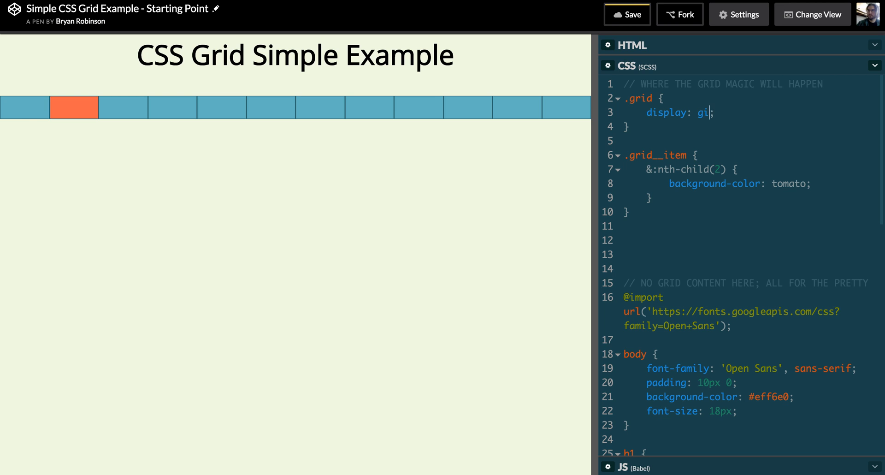
pyautogui.write('d')
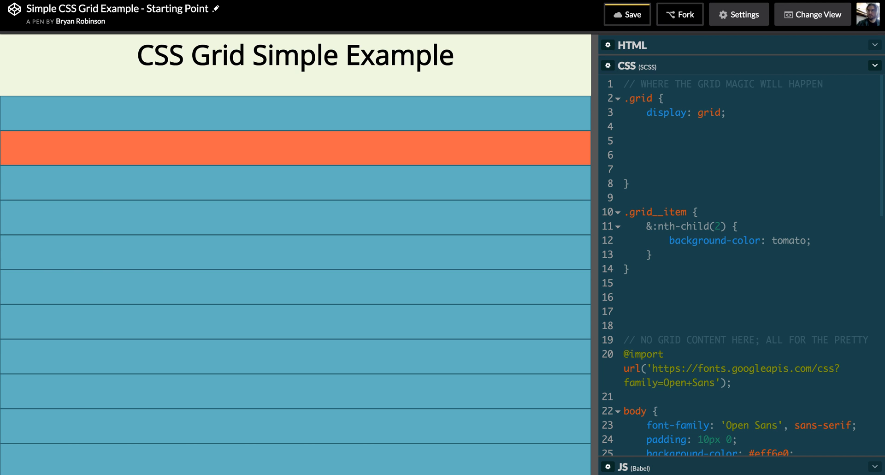
# - Start a grid-template-columns declaration in the .grid rule
pyautogui.click(647, 141)
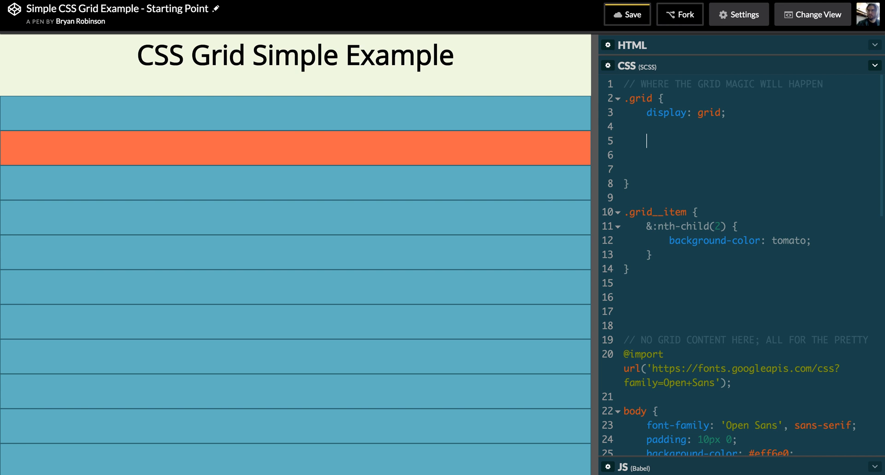
pyautogui.write('grid')
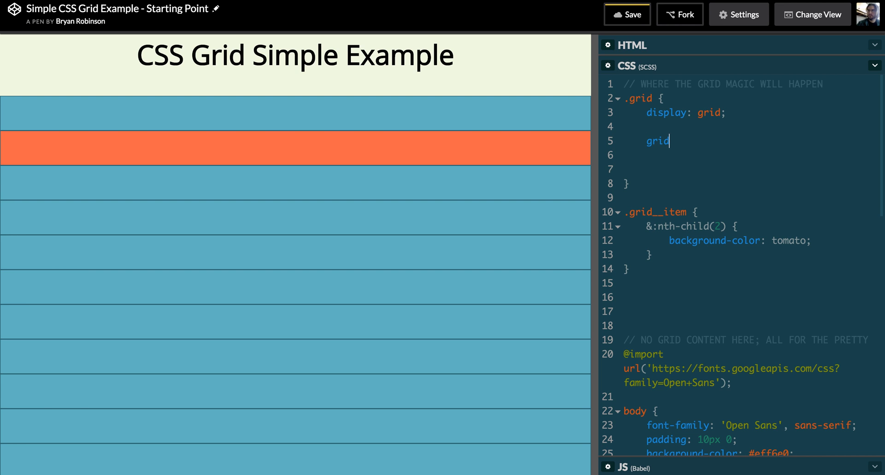
pyautogui.write('-te')
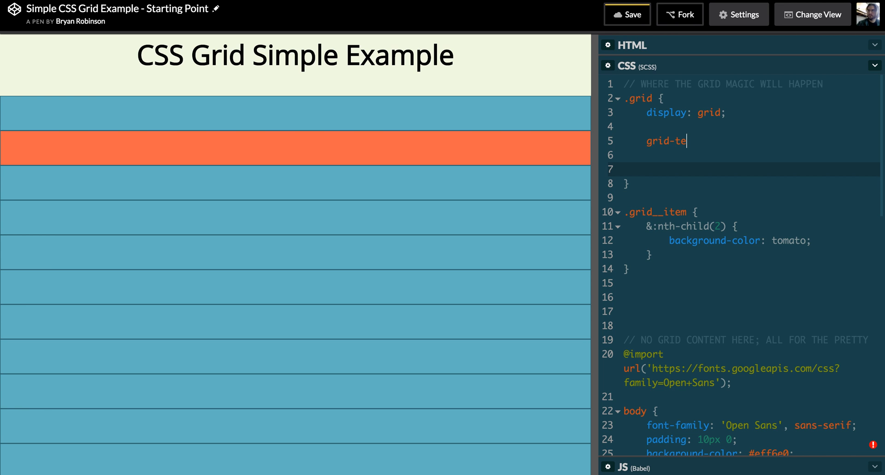
pyautogui.write('mplate-columns')
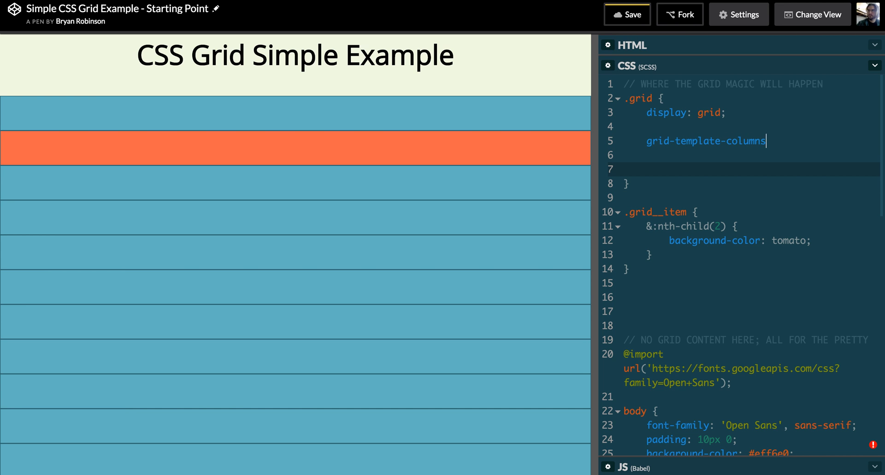
pyautogui.write(':')
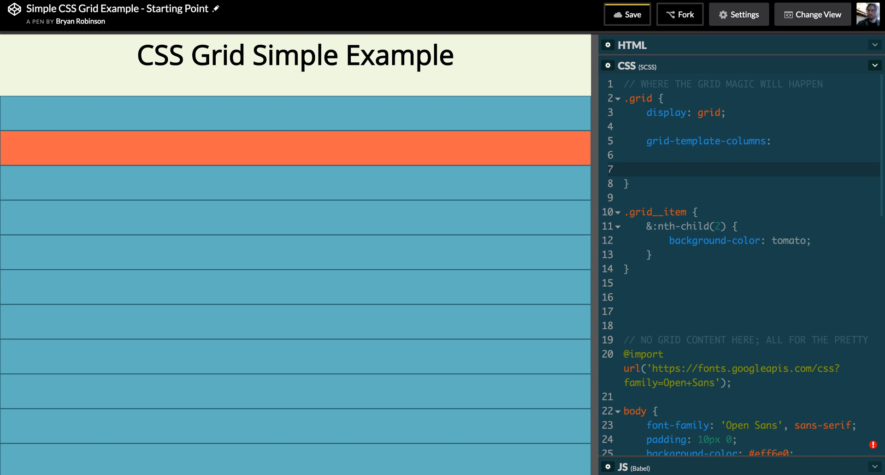
pyautogui.click(778, 141)
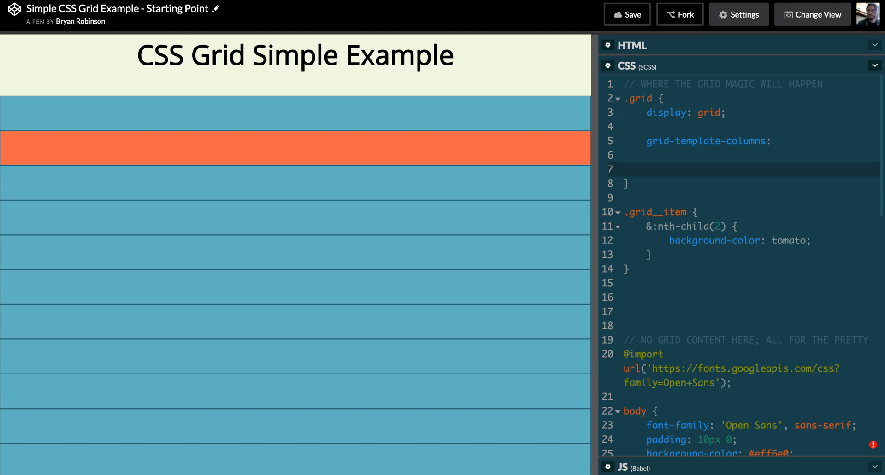
# - Set grid-template-columns to 1fr 1fr 1fr 1fr for four equal columns
pyautogui.write('1f')
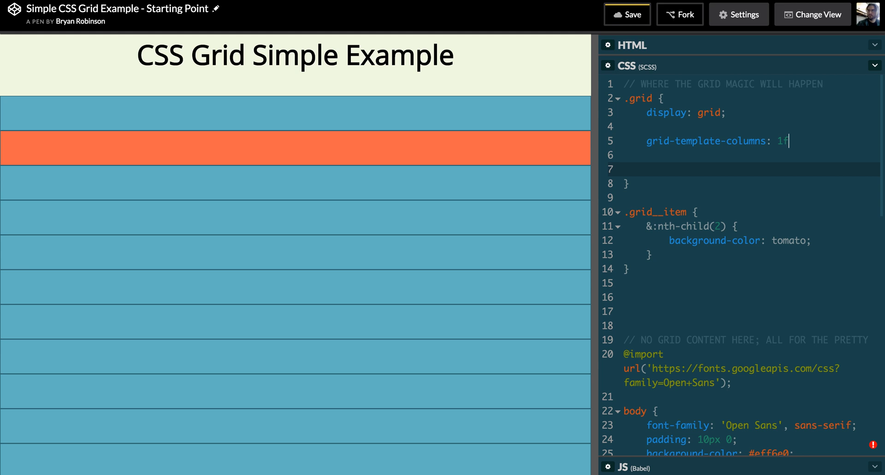
pyautogui.write('r 1fr 1f')
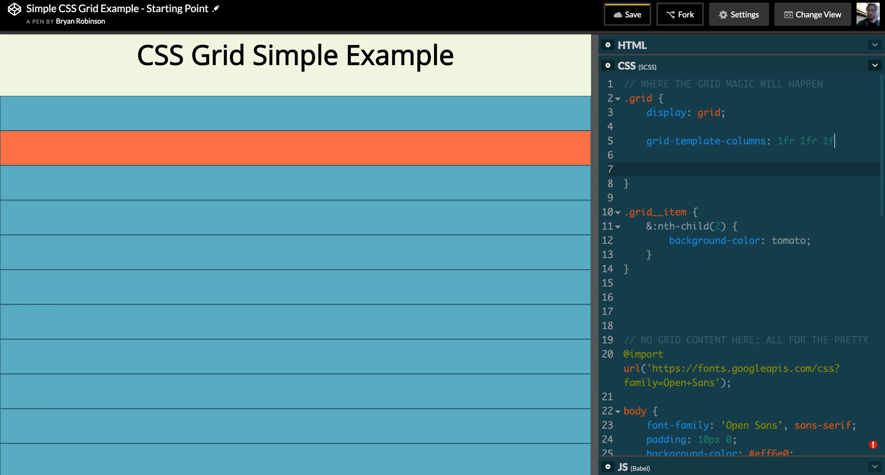
pyautogui.write('r 1fr;')
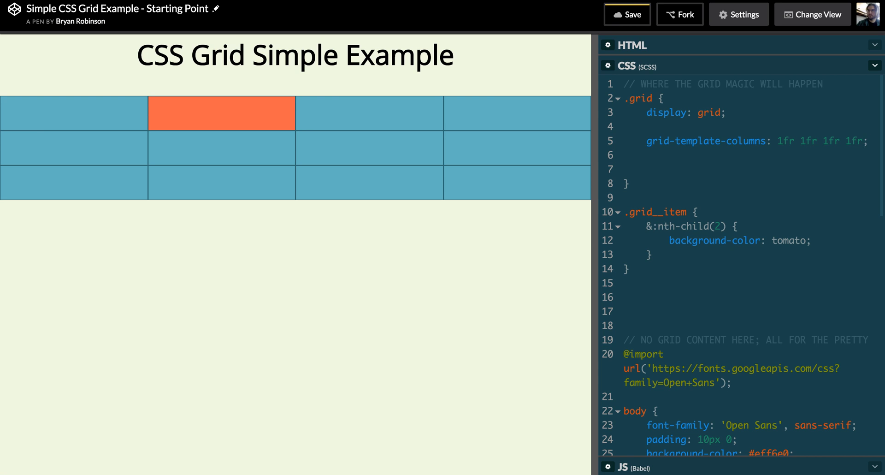
pyautogui.click(868, 145)
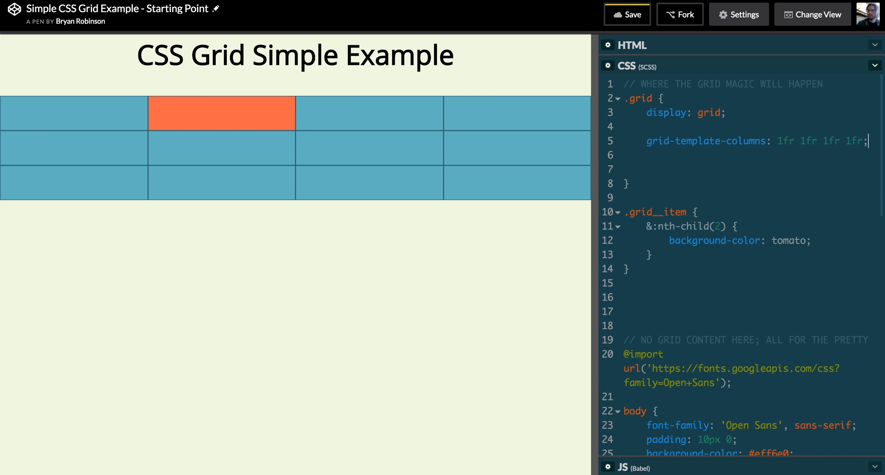
pyautogui.moveTo(91, 114)
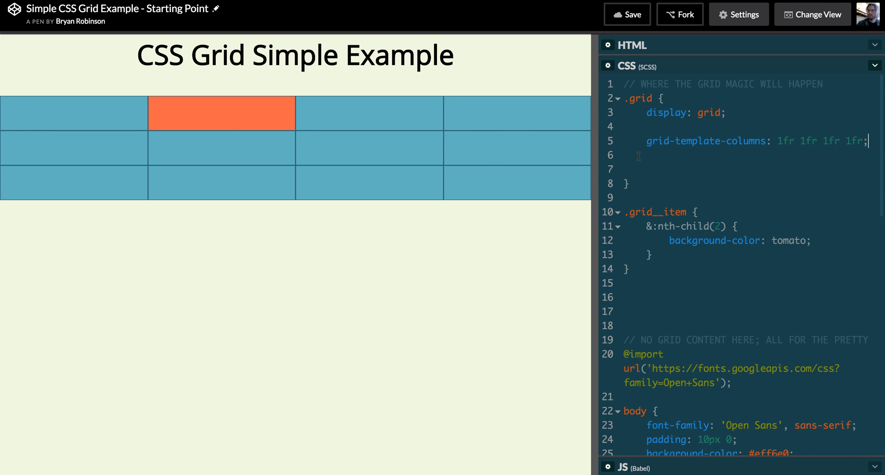
pyautogui.moveTo(551, 139)
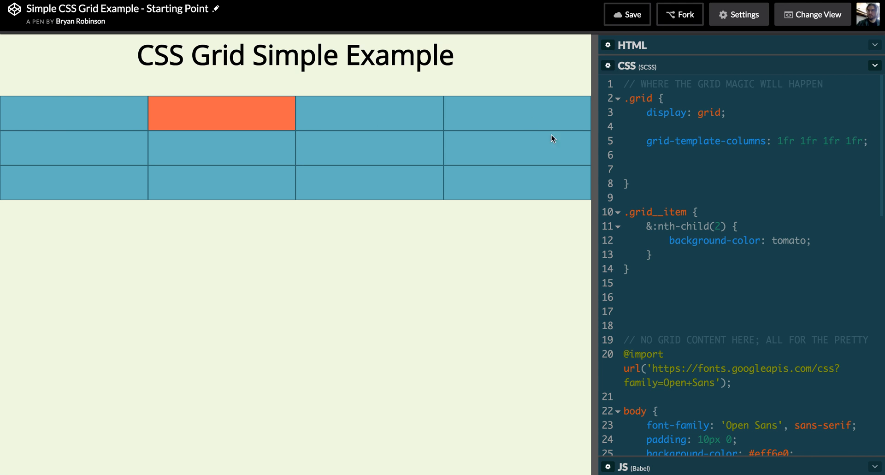
pyautogui.moveTo(308, 286)
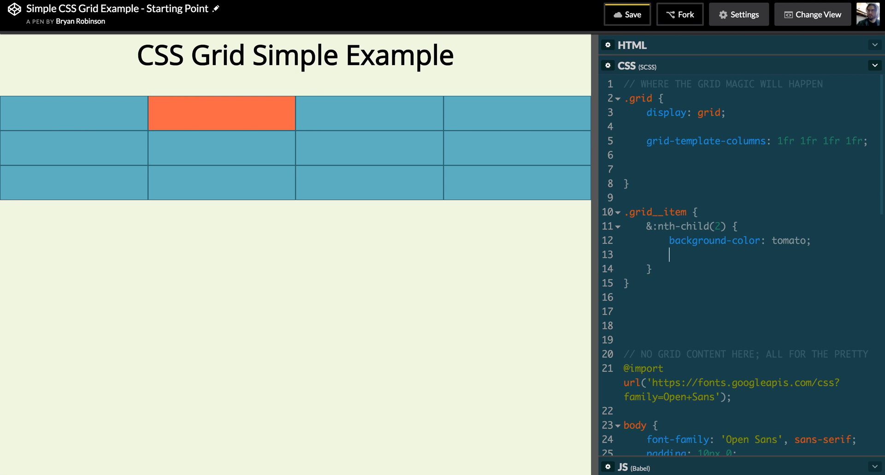
# - Give the nth-child(2) tomato item grid-column: span 2
pyautogui.write('grid-row')
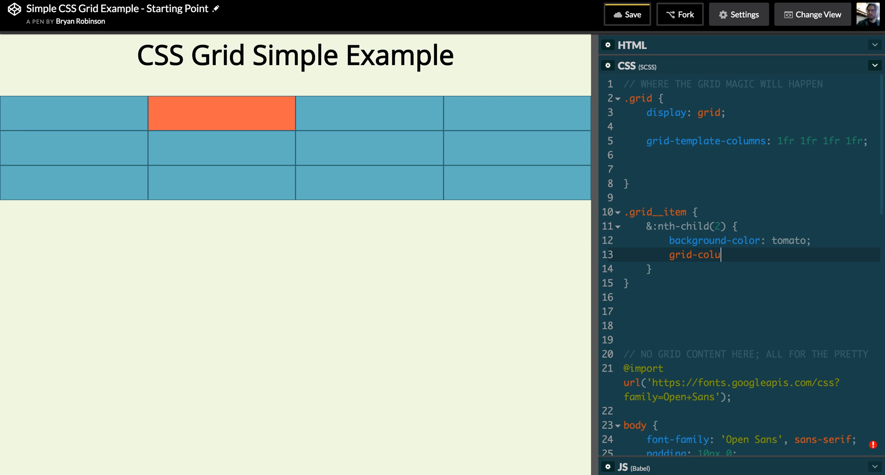
pyautogui.write('mns:')
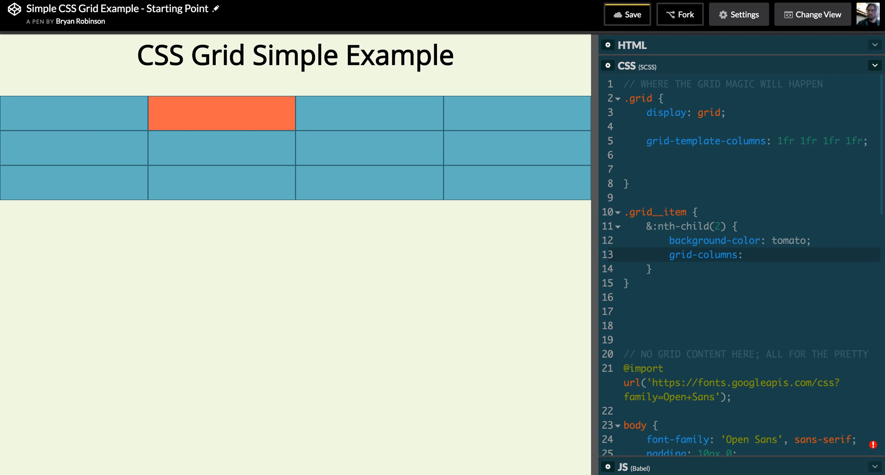
pyautogui.write('span 2;')
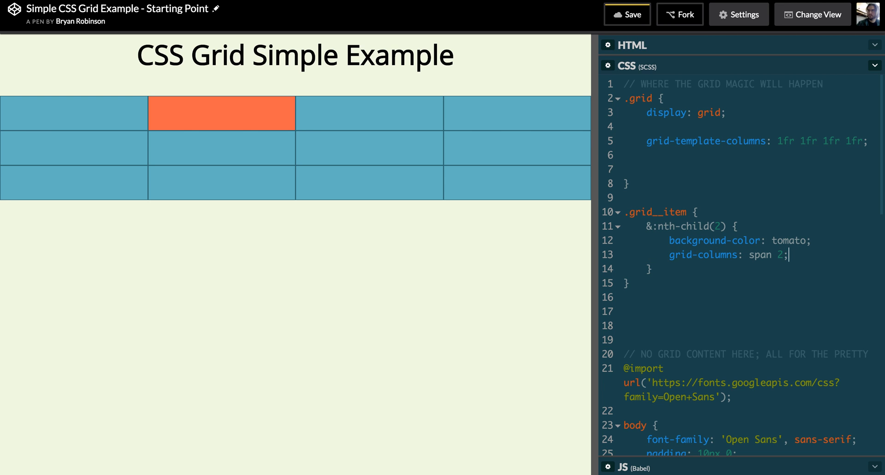
pyautogui.press('Backspace')
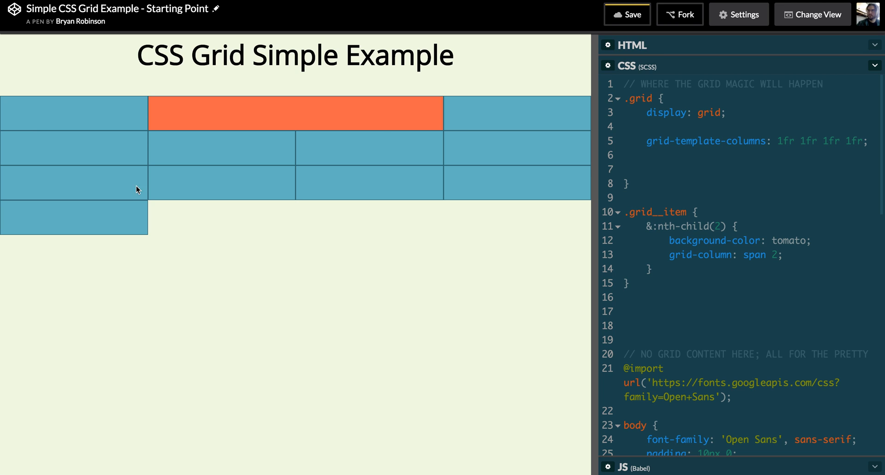
pyautogui.moveTo(383, 105)
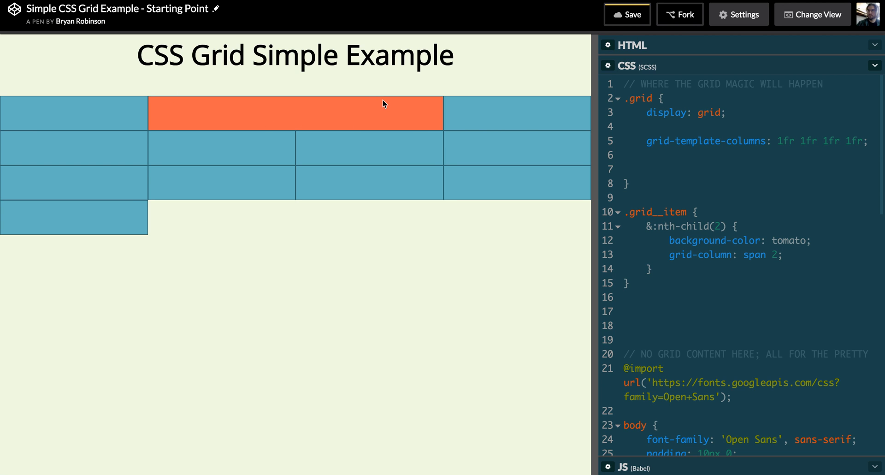
pyautogui.moveTo(575, 158)
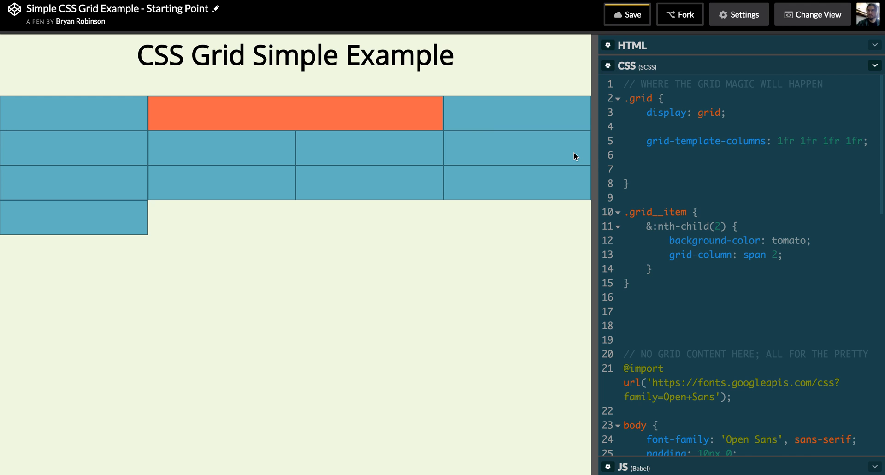
pyautogui.click(783, 254)
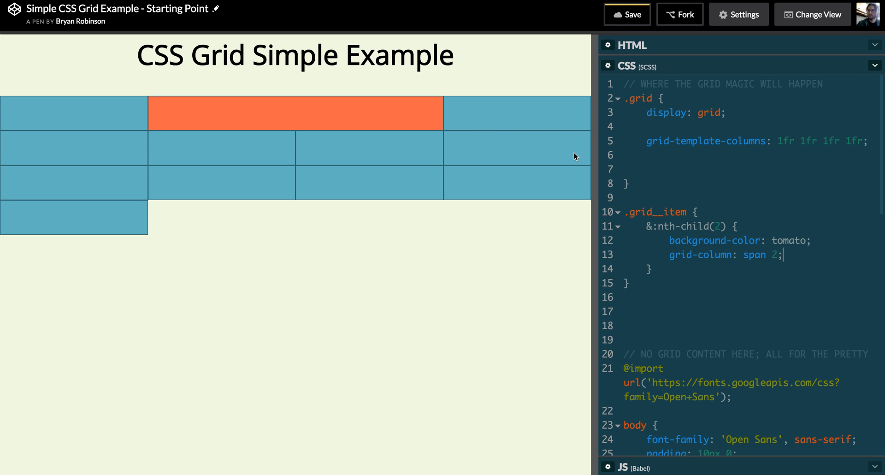
pyautogui.press('Enter')
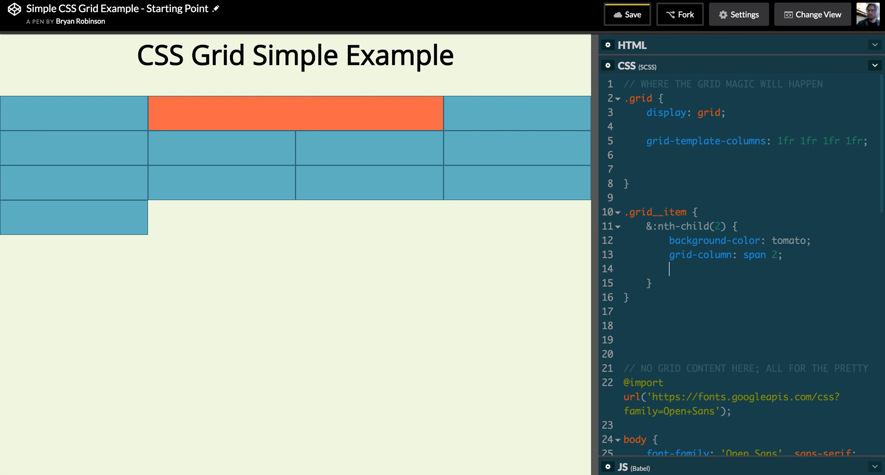
# - Add grid-row: span 2 to the tomato item, then raise it to span 3
pyautogui.write('grid-')
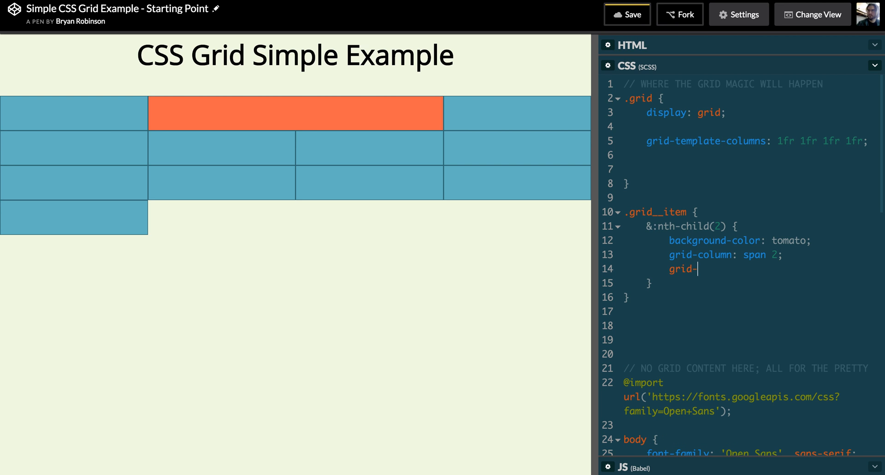
pyautogui.write('row: sp')
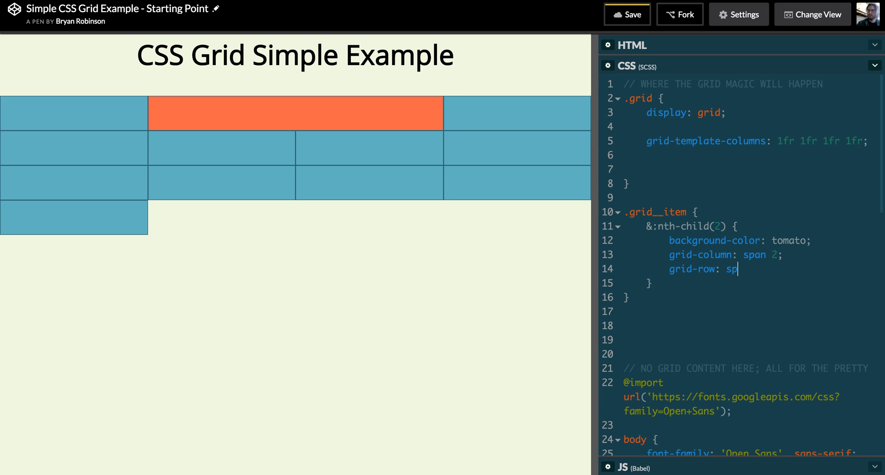
pyautogui.write('an 2;')
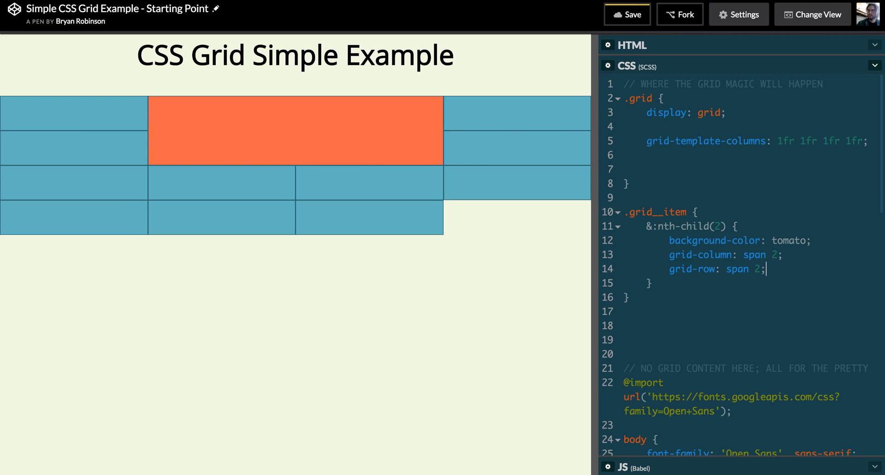
pyautogui.write('3')
pyautogui.click(747, 254)
pyautogui.write('1 / ')
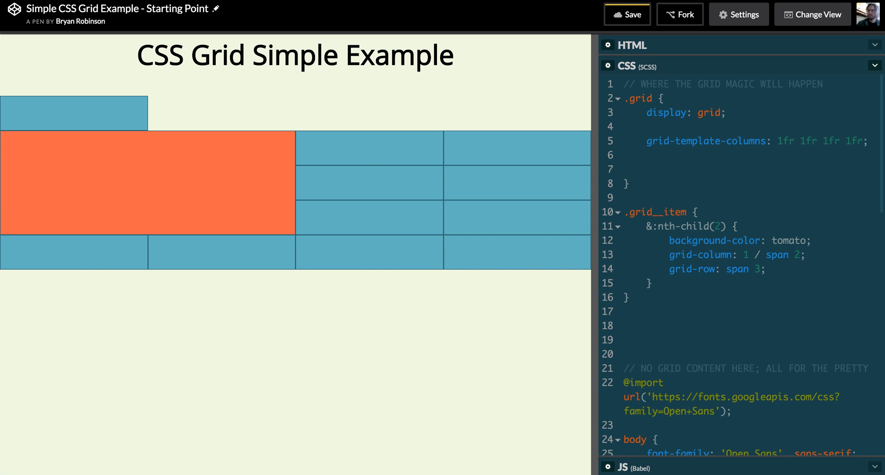
pyautogui.moveTo(304, 103)
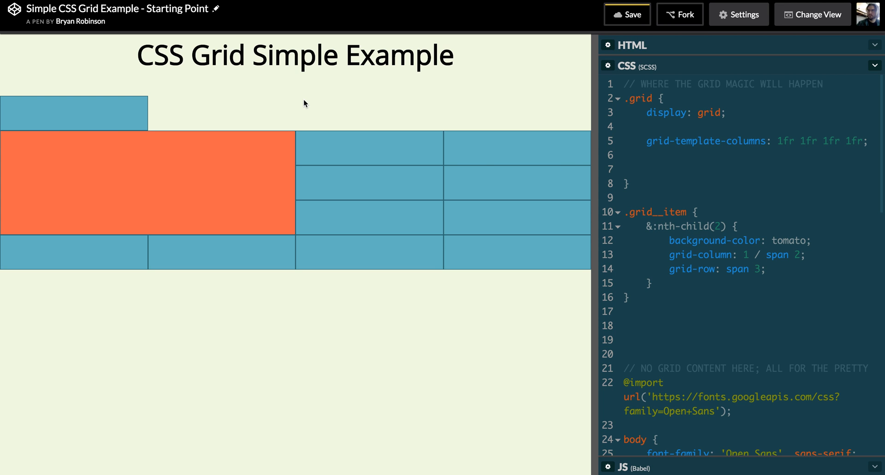
# - Set grid-column to 3 / span 2 so the tomato item starts at column 3, then edit the slash
pyautogui.write('3')
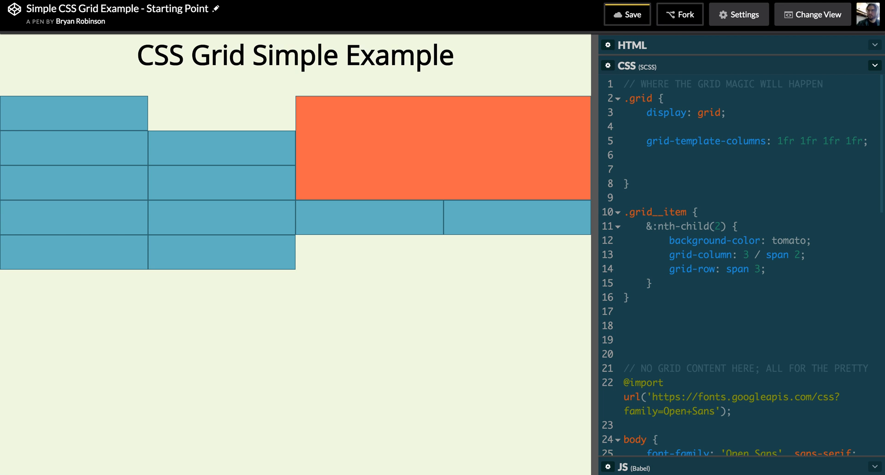
pyautogui.click(750, 254)
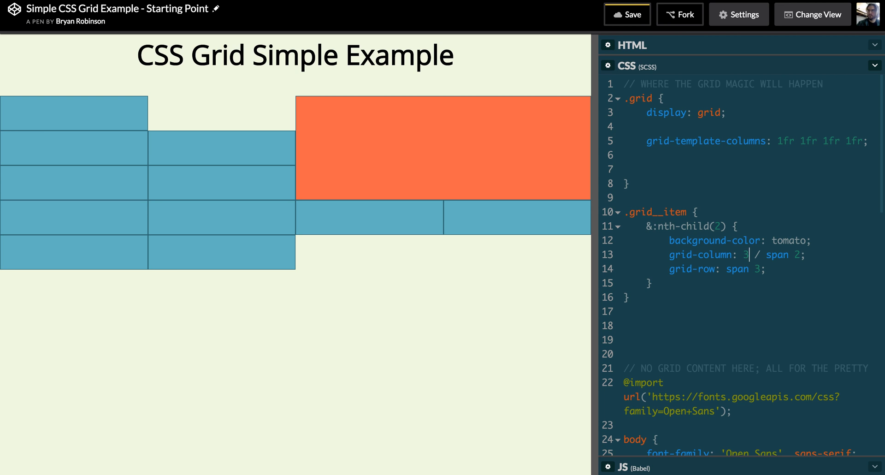
pyautogui.press('Backspace')
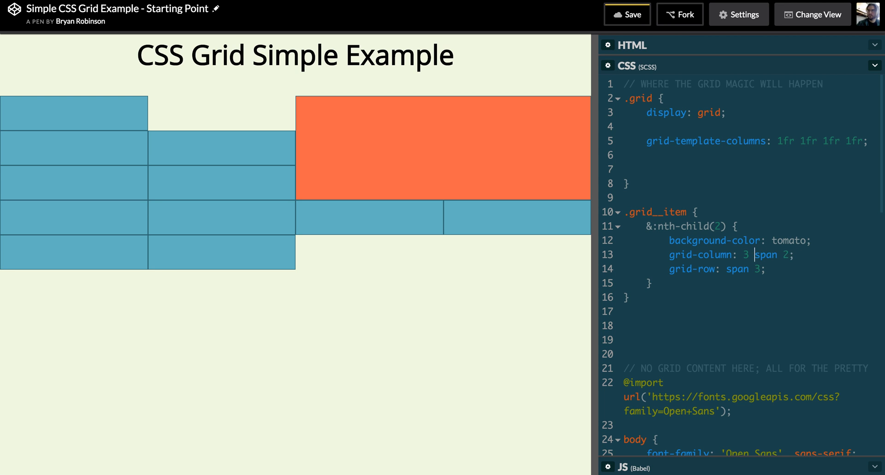